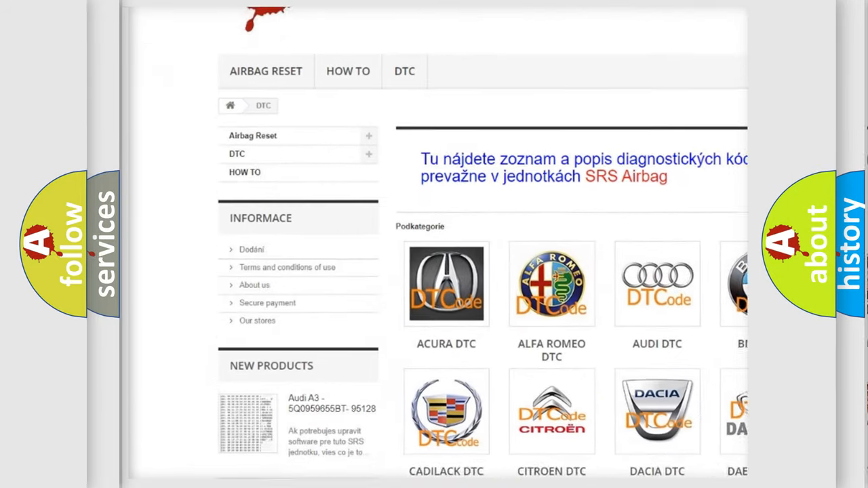
scroll("down", 3)
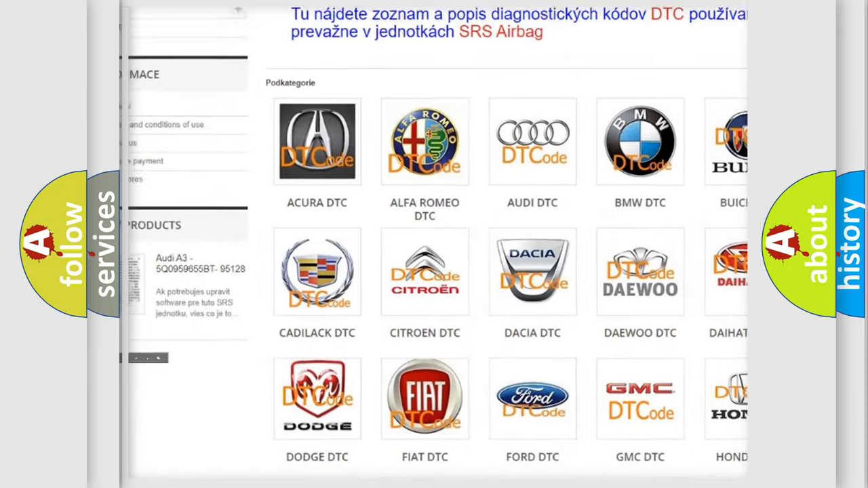
scroll("down", 3)
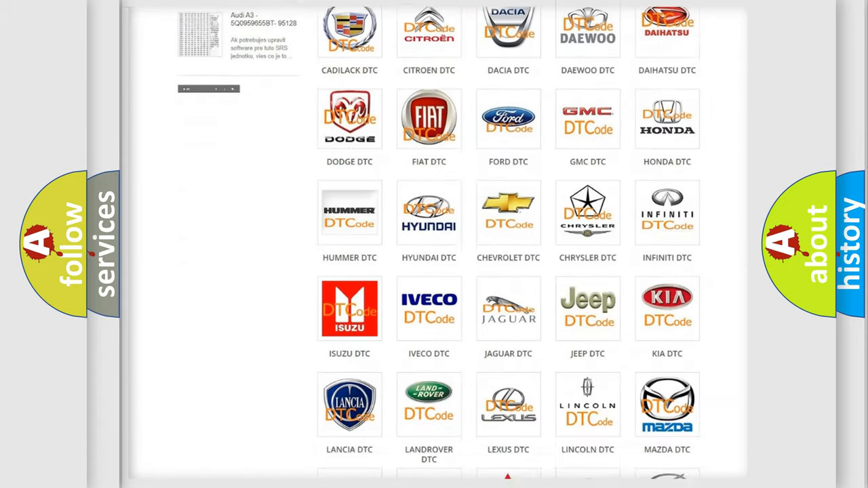
scroll("down", 3)
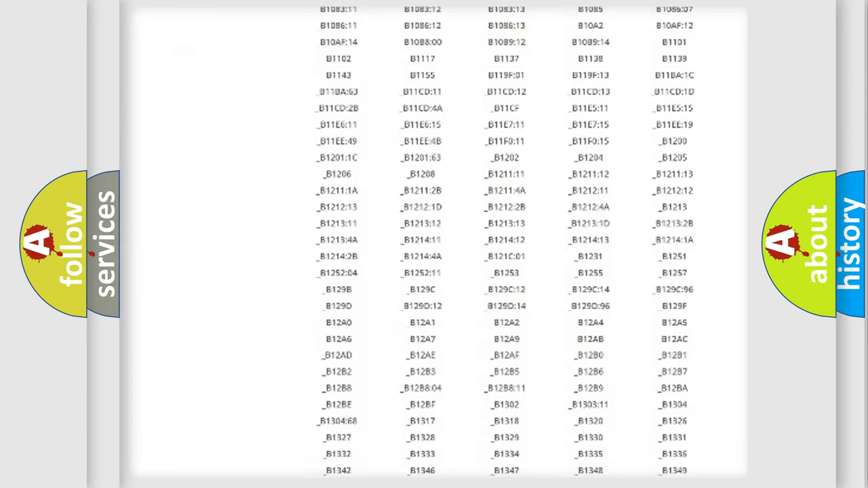
scroll("down", 3)
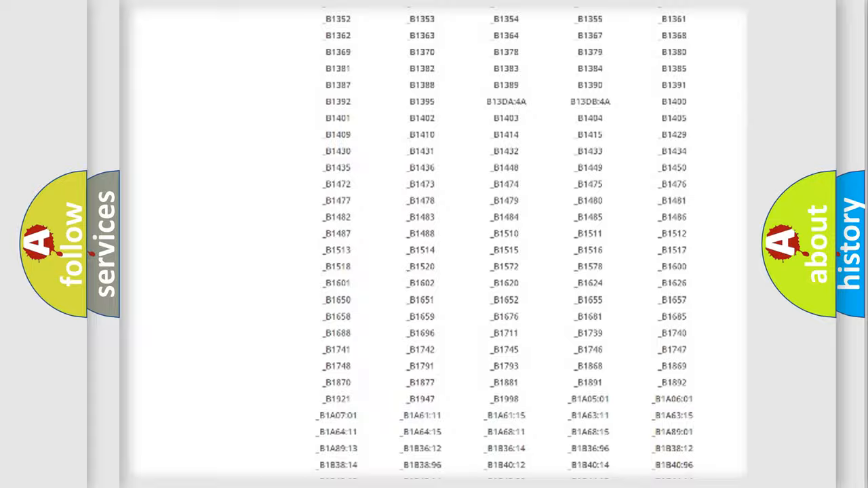